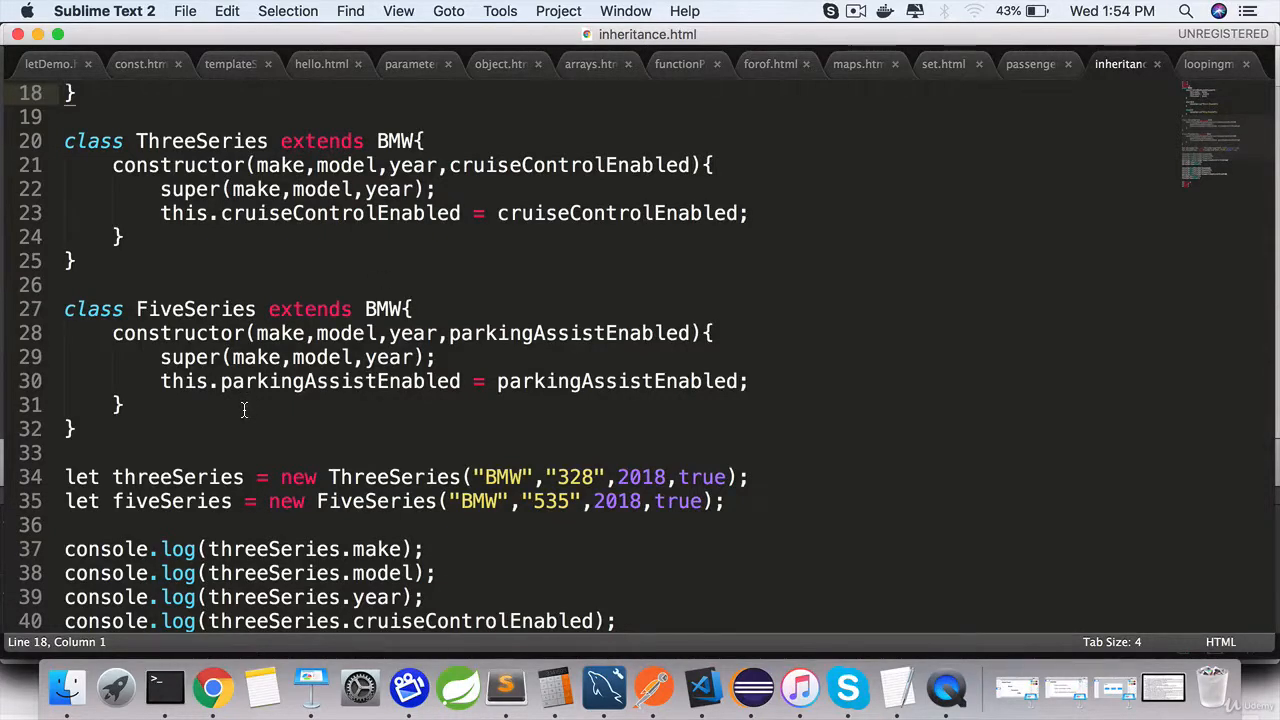
# Place the cursor after the FiveSeries constructor and highlight the FiveSeries class name.
pyautogui.click(124, 141)
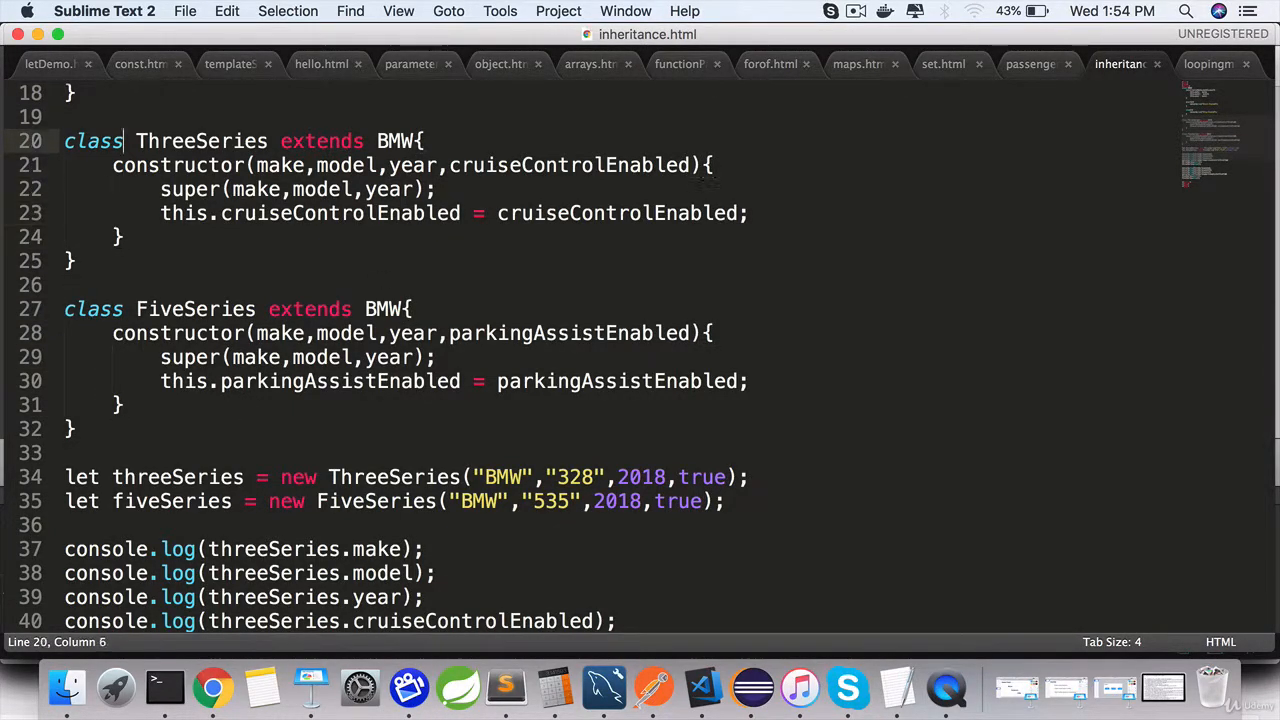
pyautogui.click(118, 404)
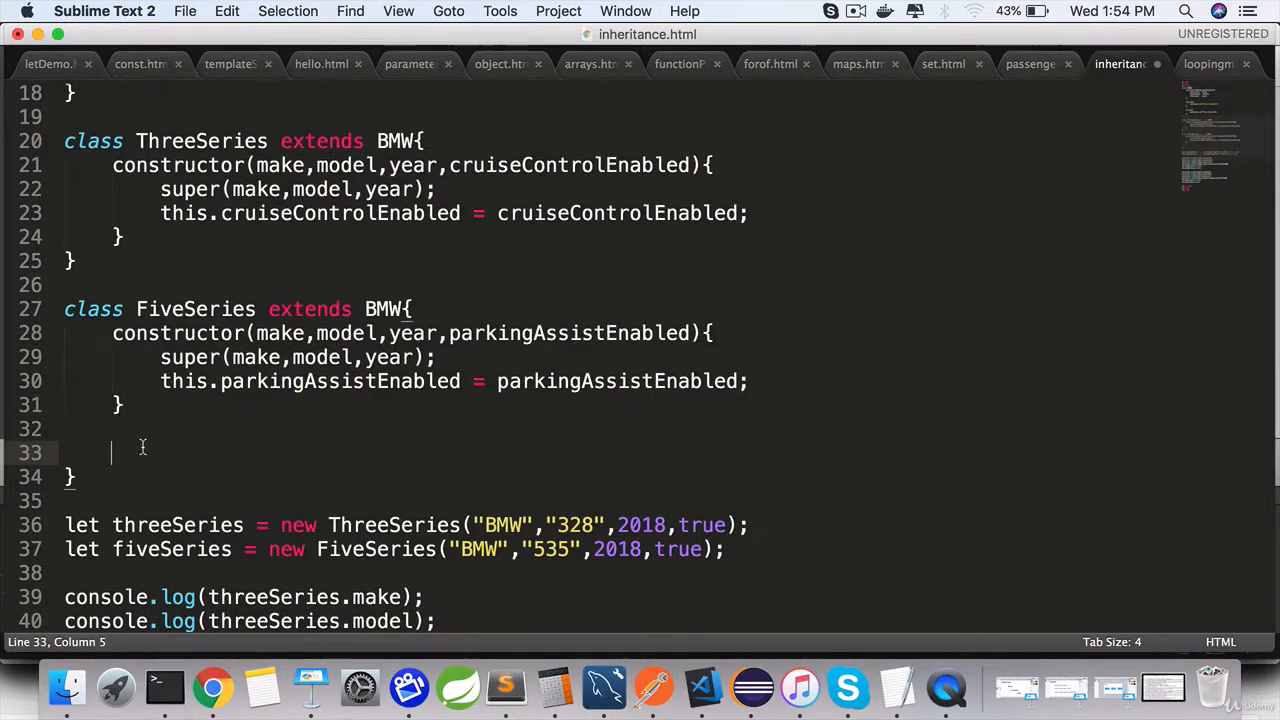
pyautogui.doubleClick(195, 308)
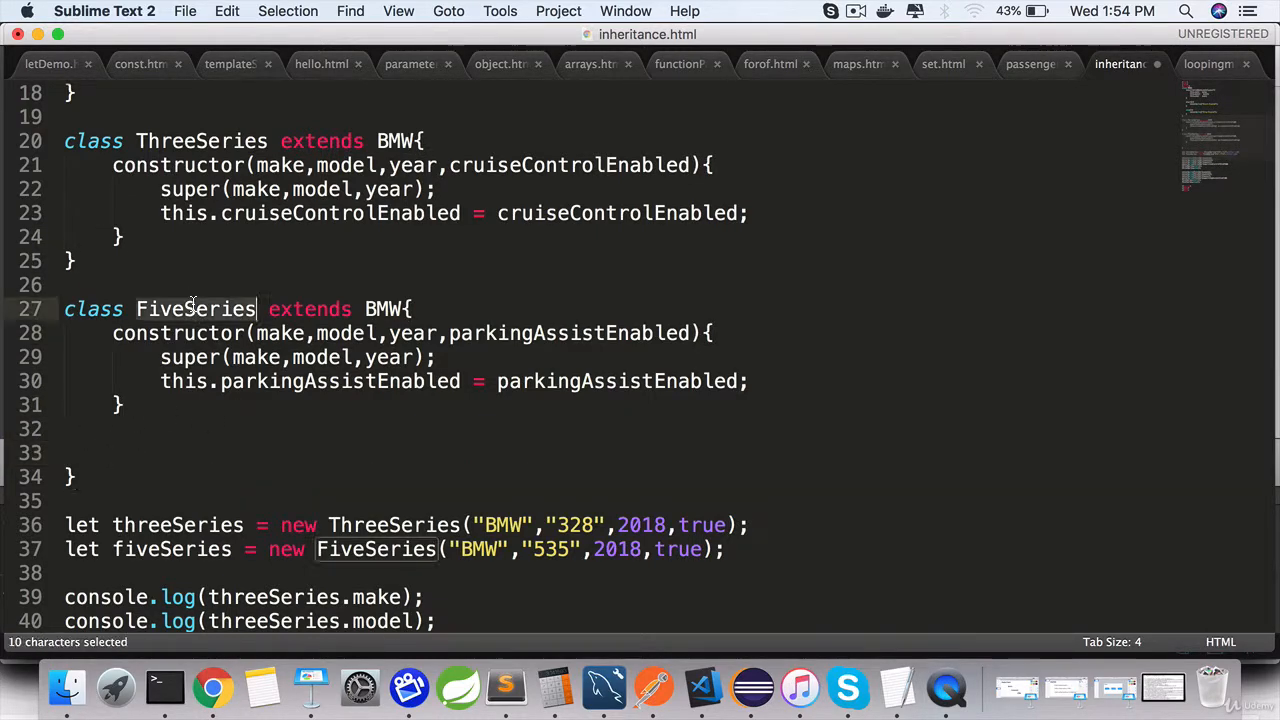
# Add a start() method to FiveSeries containing console.log("Remote Start").
pyautogui.click(131, 428)
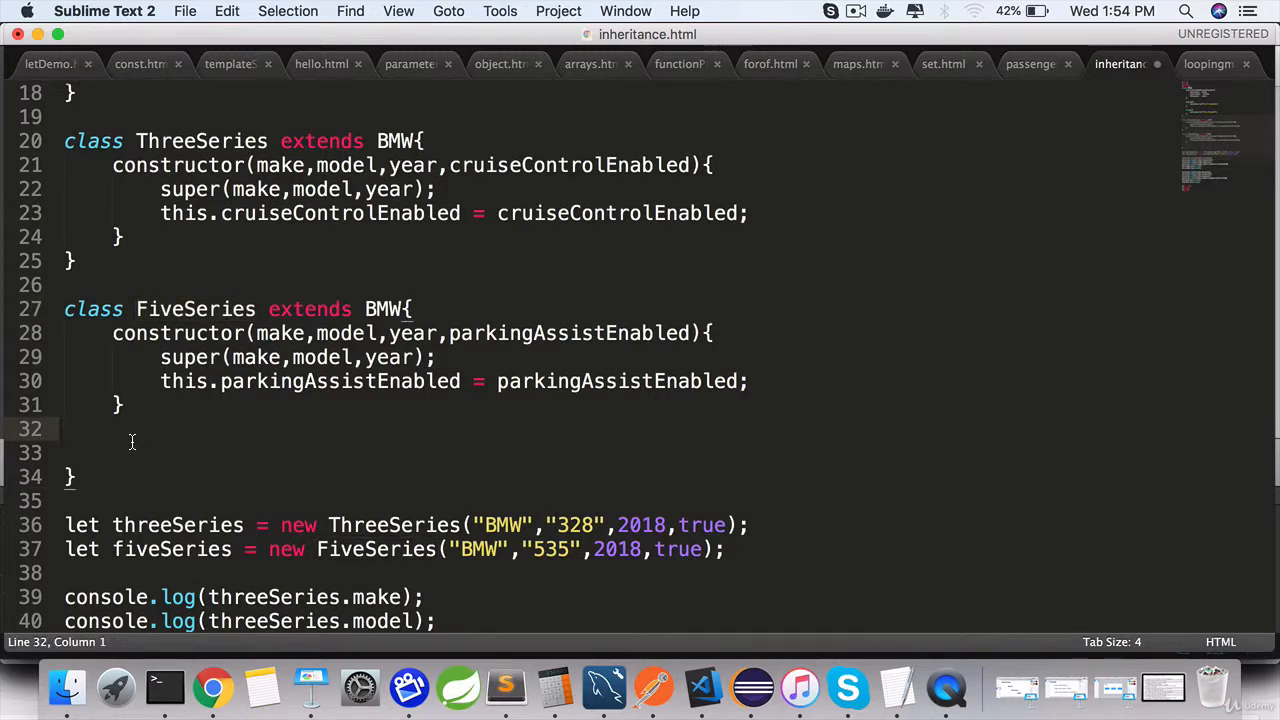
pyautogui.write('start')
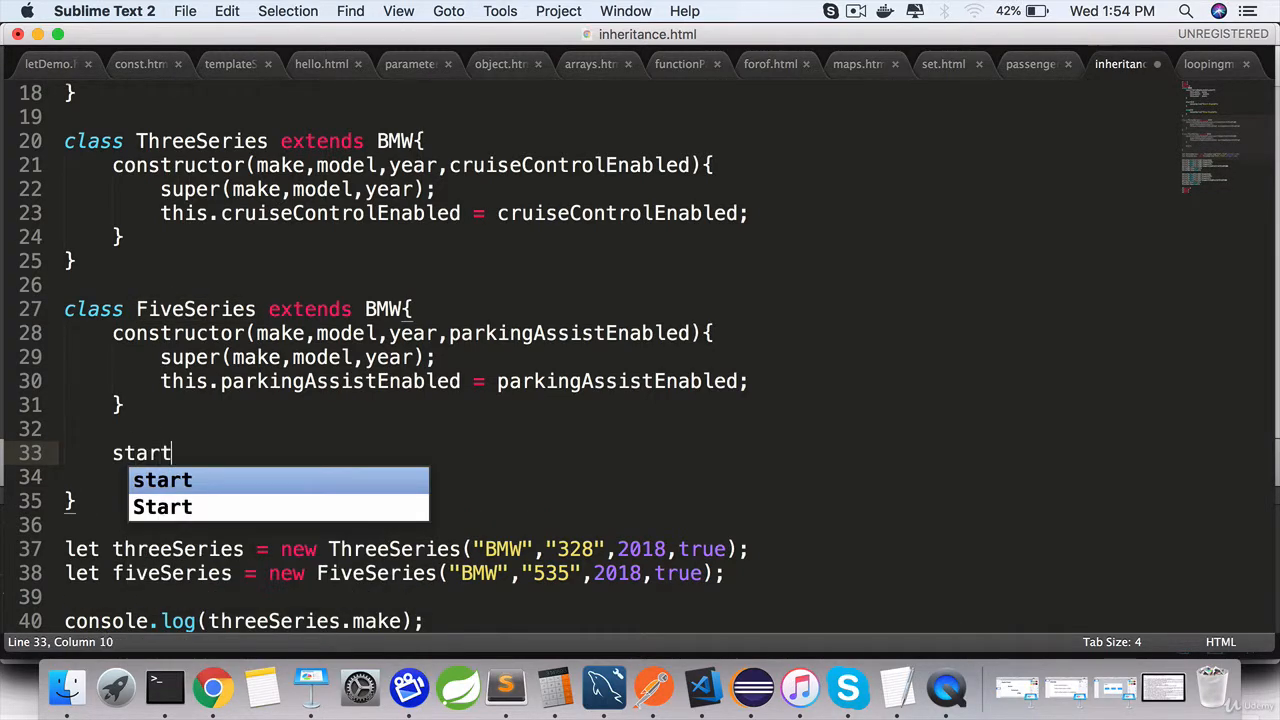
pyautogui.write('(){')
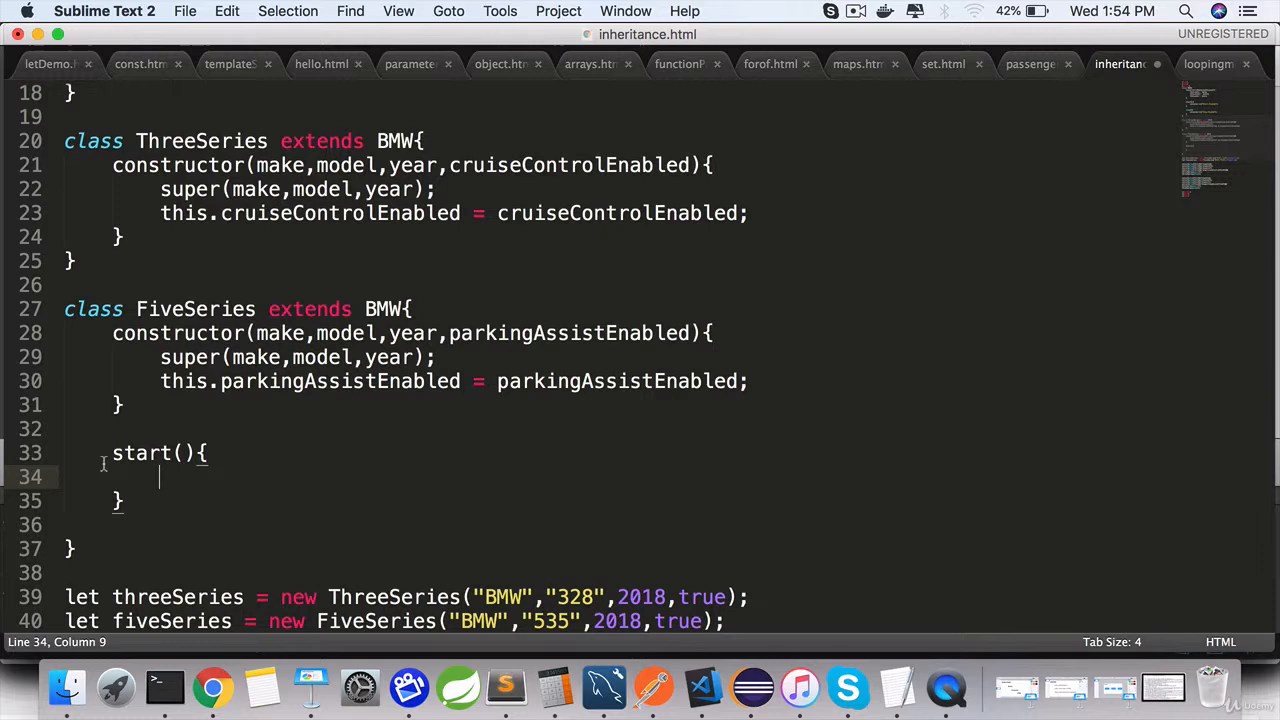
pyautogui.moveTo(163, 477)
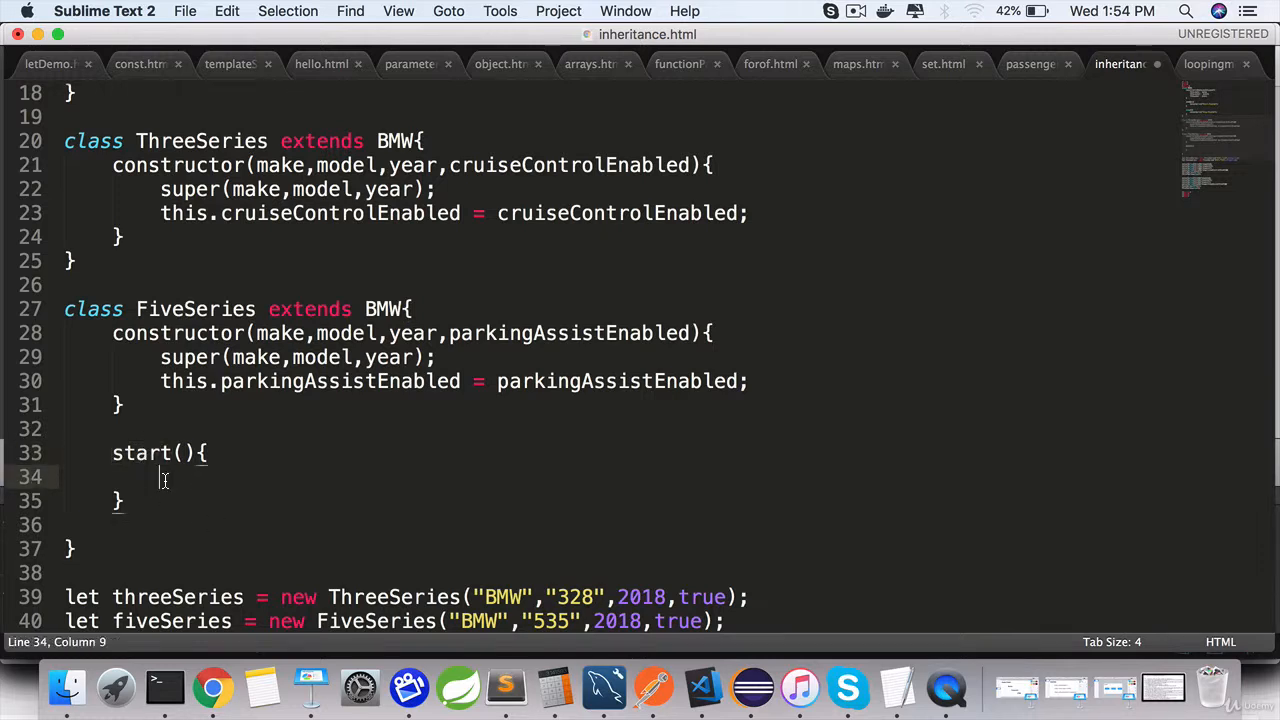
pyautogui.write('console.log')
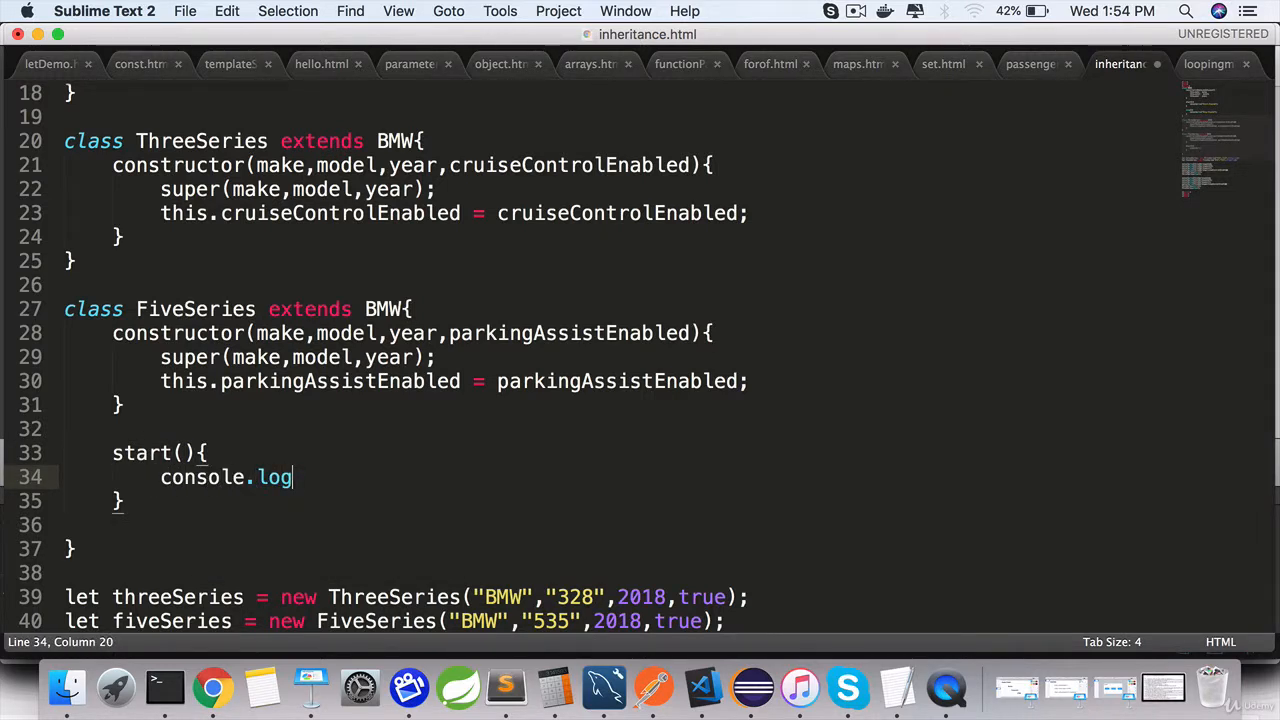
pyautogui.write('("Remote ")')
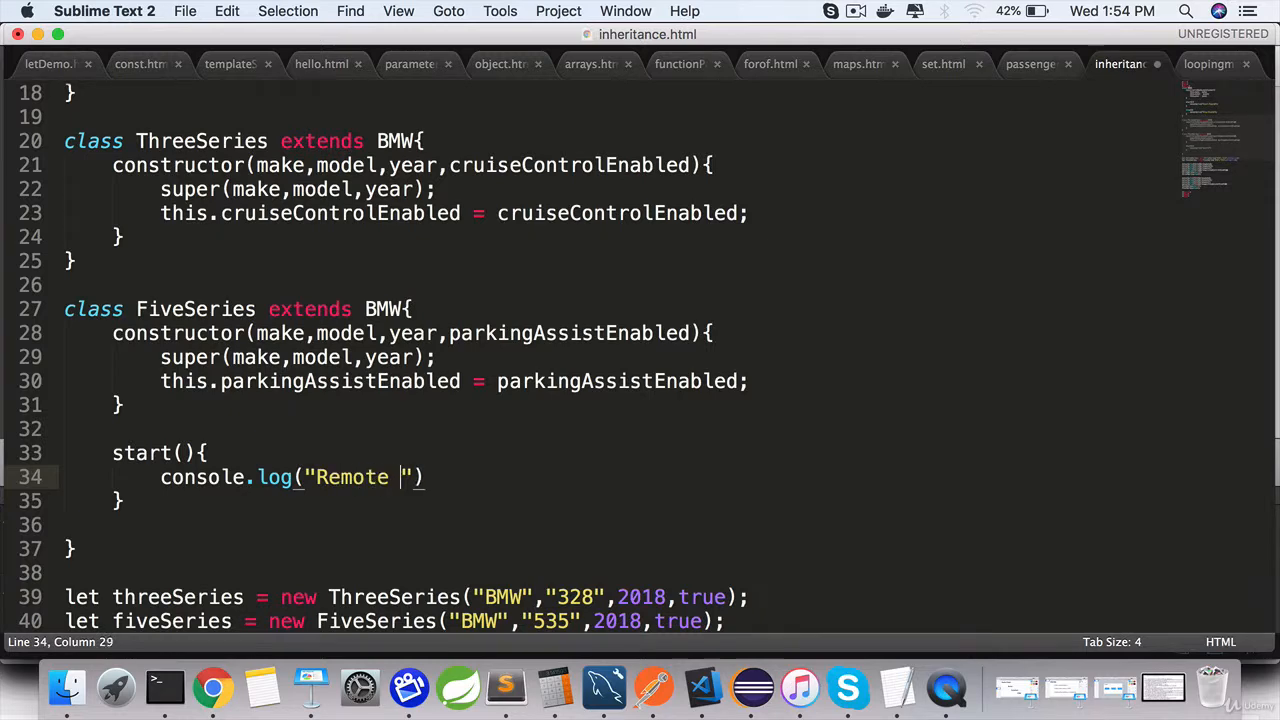
pyautogui.write('Start')
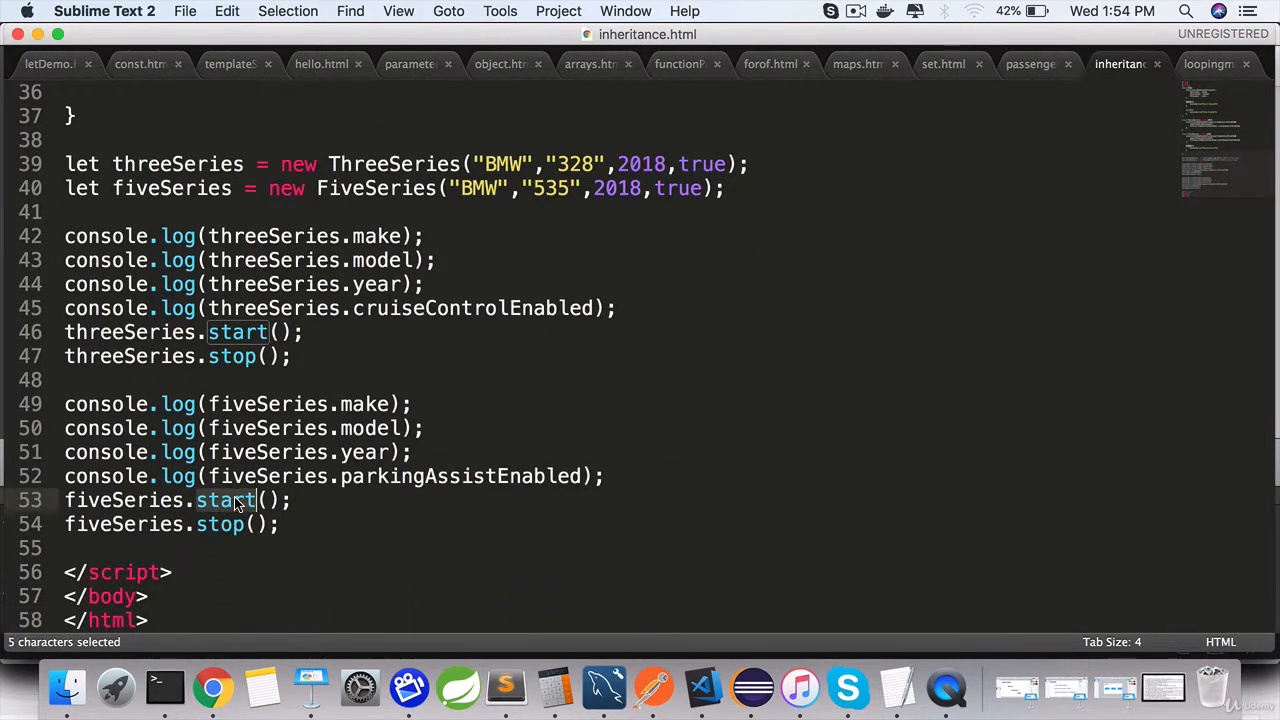
pyautogui.click(213, 687)
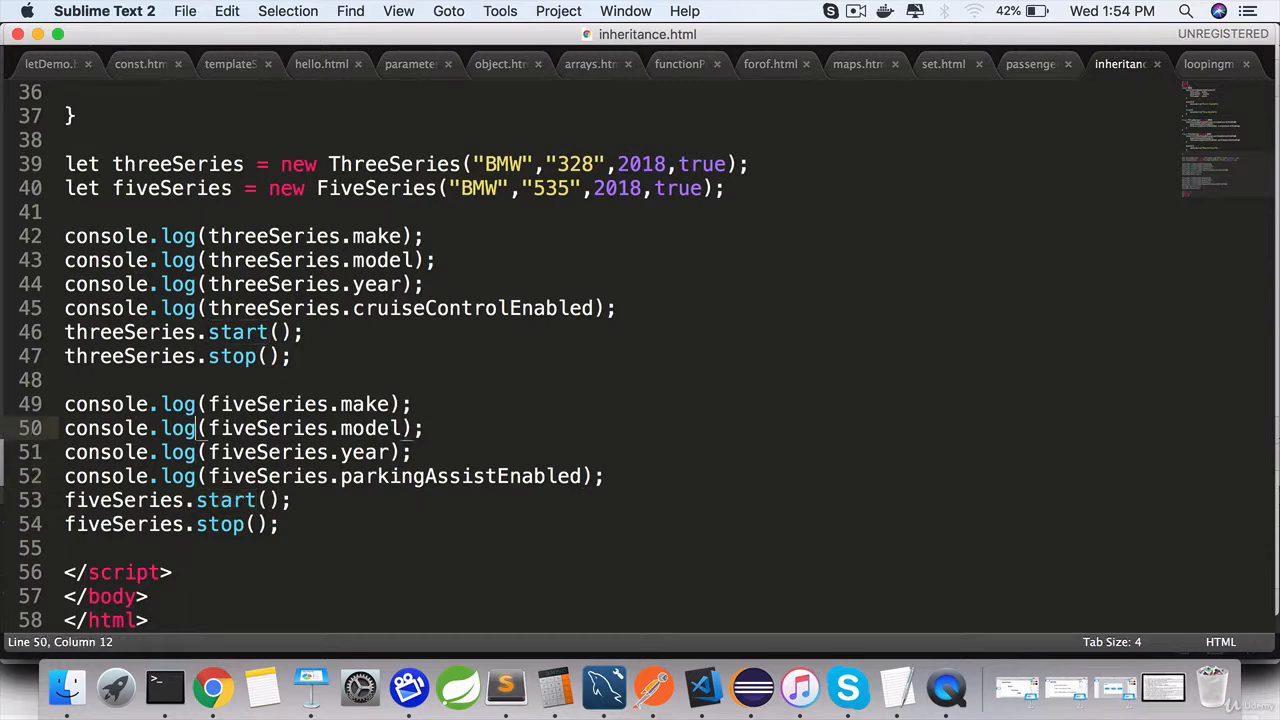
pyautogui.scroll(3)
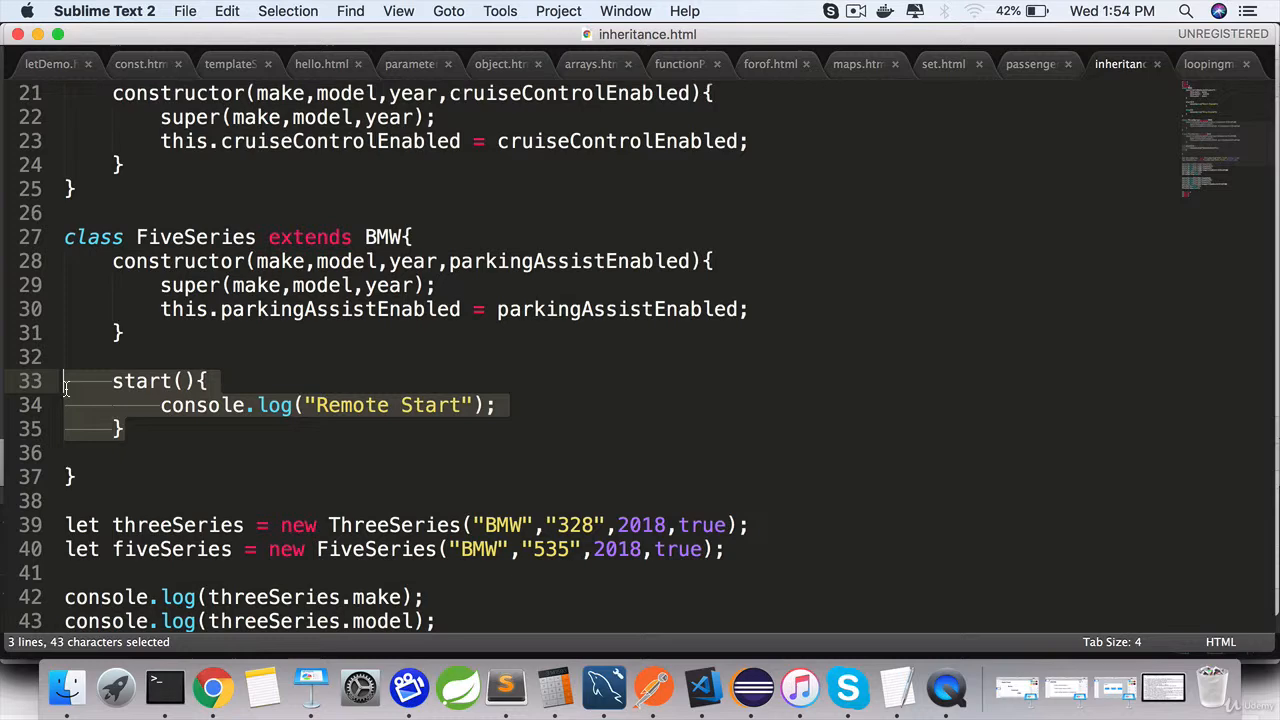
pyautogui.scroll(3)
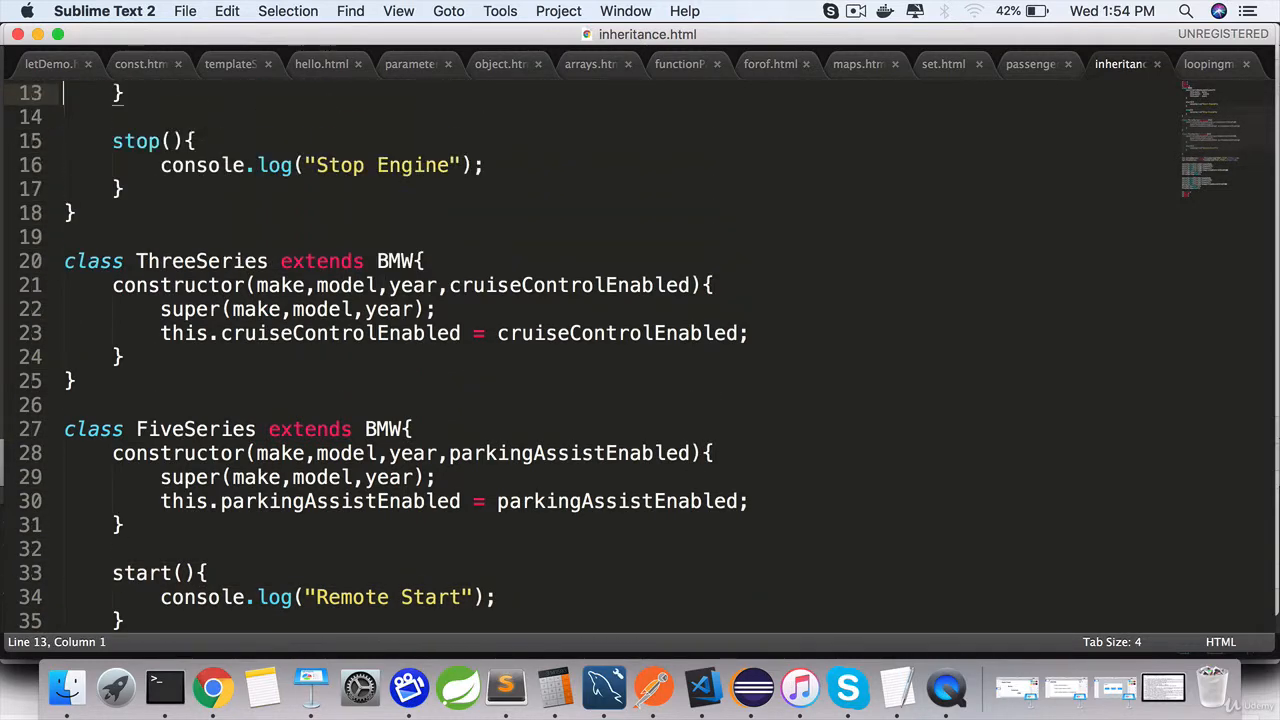